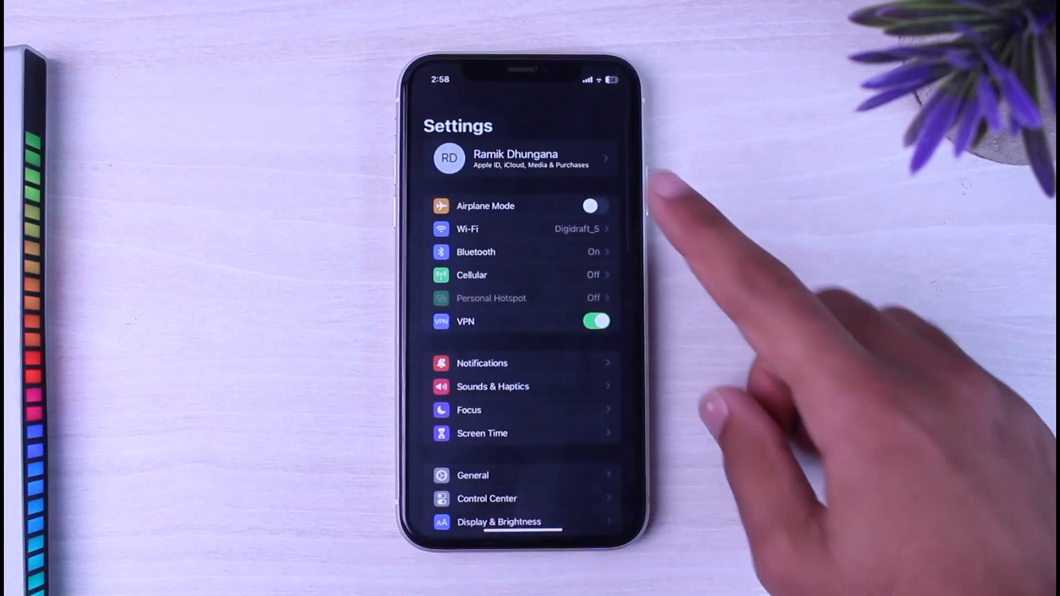
Go to the Apple ID account page and into Media & Purchases.
{"action": "left_click", "coordinate": [515, 158]}
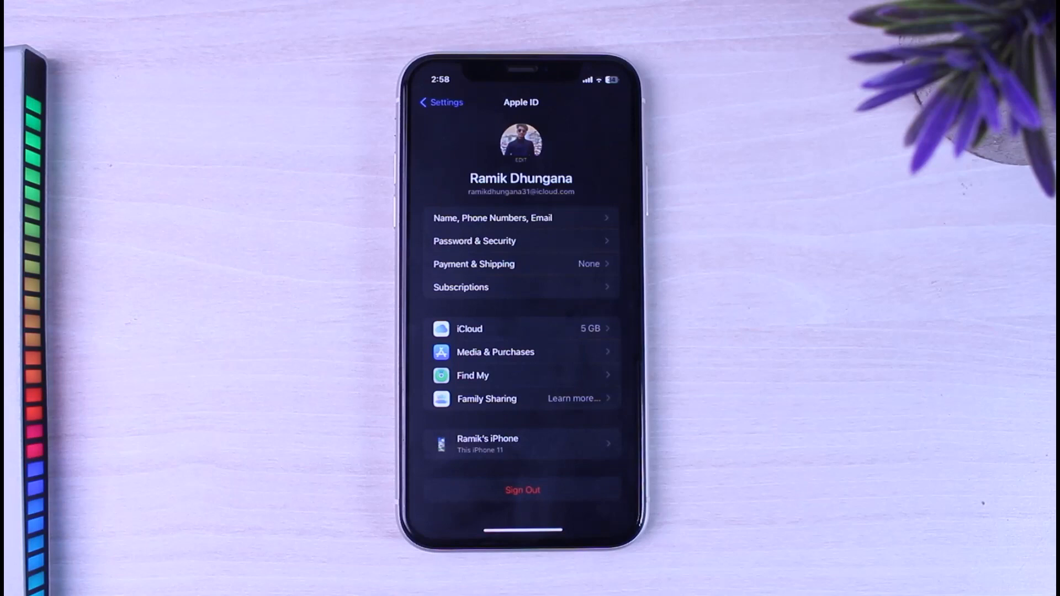
{"action": "left_click", "coordinate": [522, 490]}
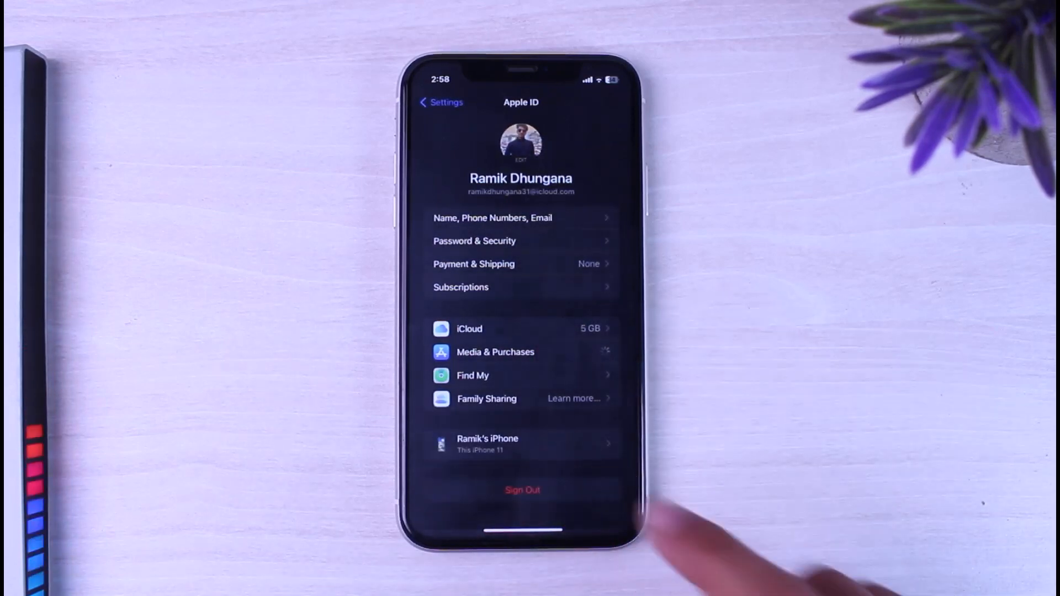
View the store account and bring up the Country/Region selection list.
{"action": "left_click", "coordinate": [495, 351]}
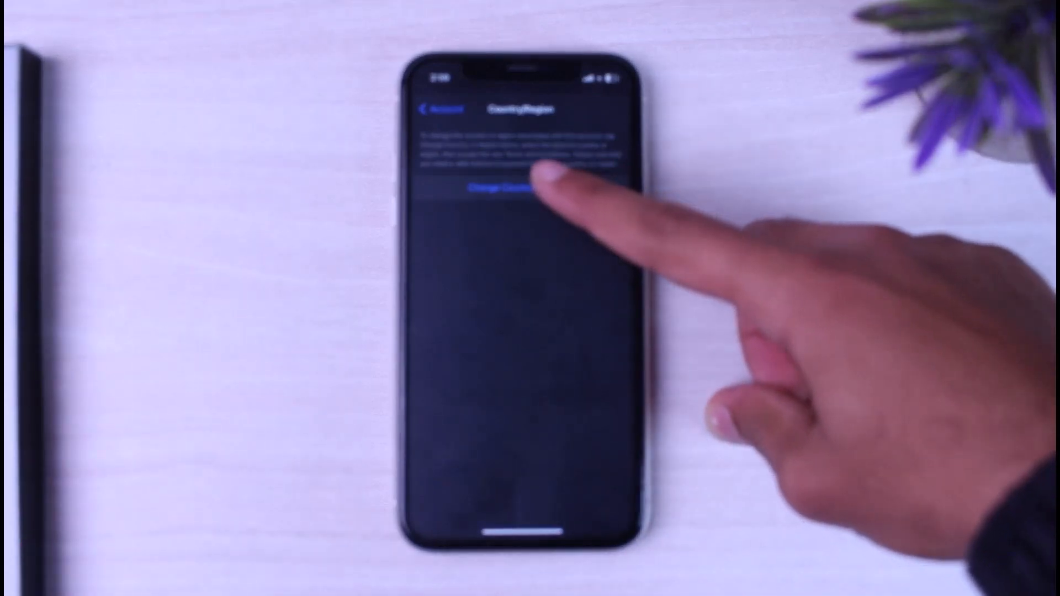
{"action": "left_click", "coordinate": [513, 185]}
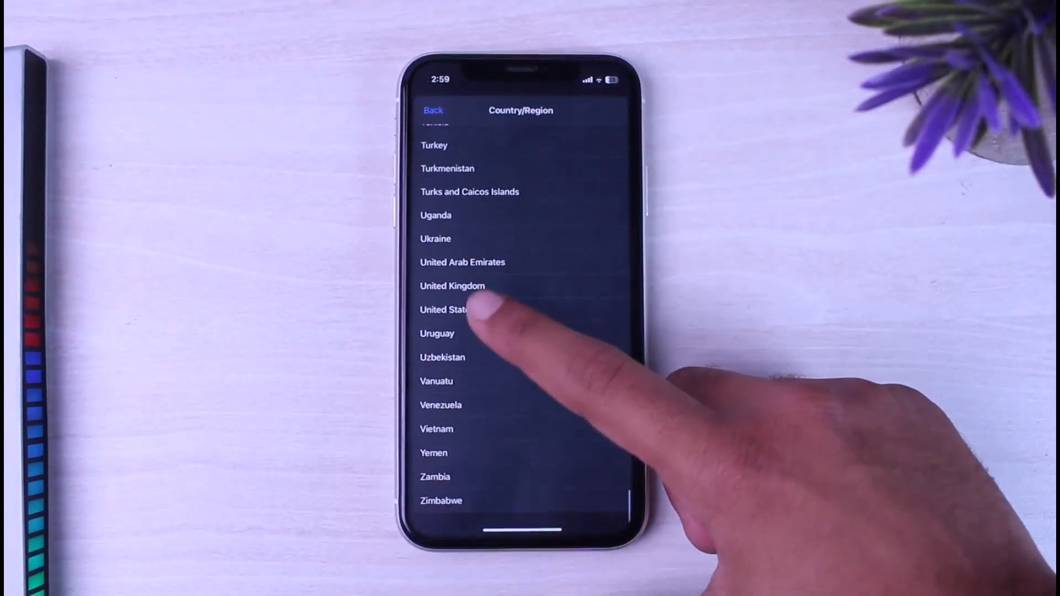
Select United States as the new region and agree to the Apple Media Services terms.
{"action": "left_click", "coordinate": [446, 309]}
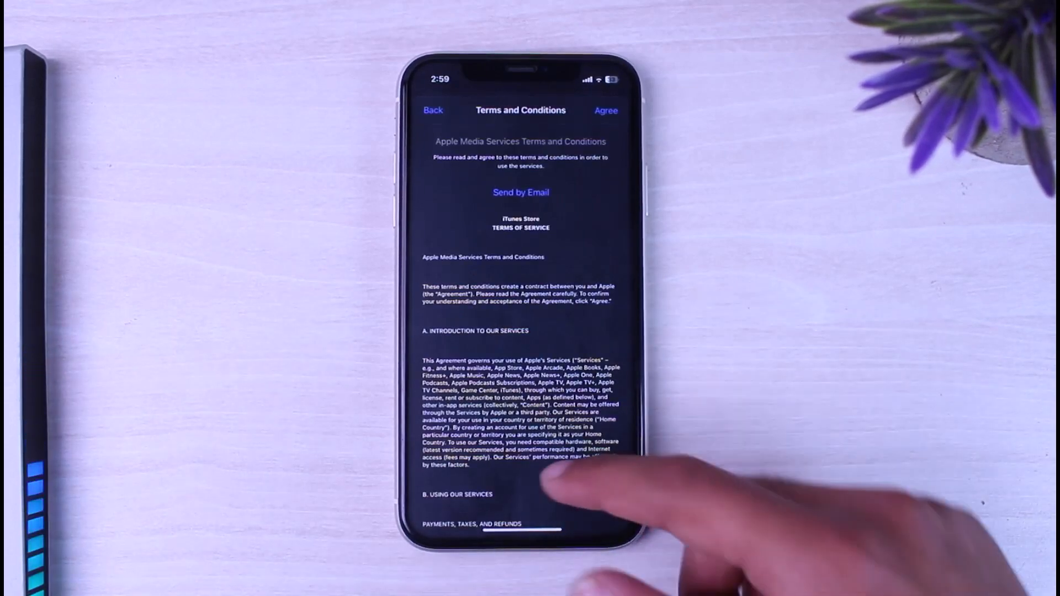
{"action": "scroll", "scroll_direction": "down", "scroll_amount": 3}
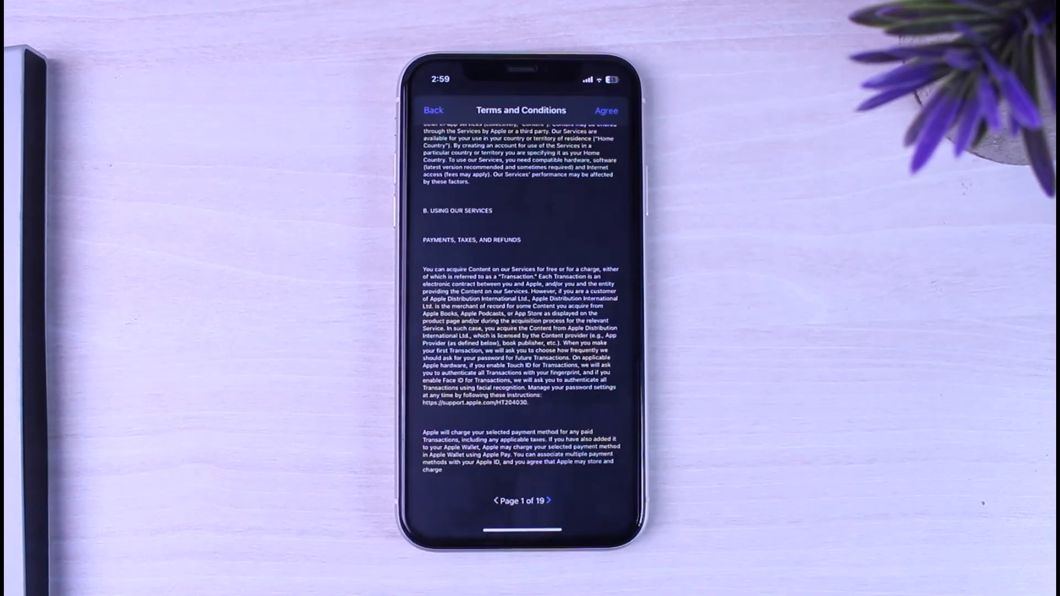
{"action": "left_click", "coordinate": [606, 110]}
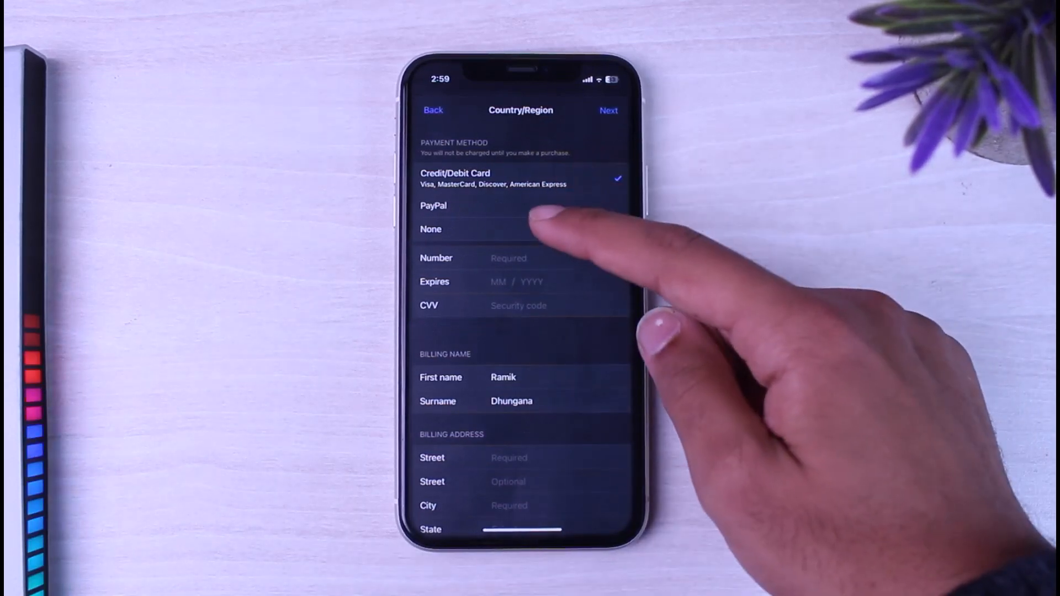
Choose a payment method to finish the region change, then return to the Home Screen.
{"action": "left_click", "coordinate": [431, 230]}
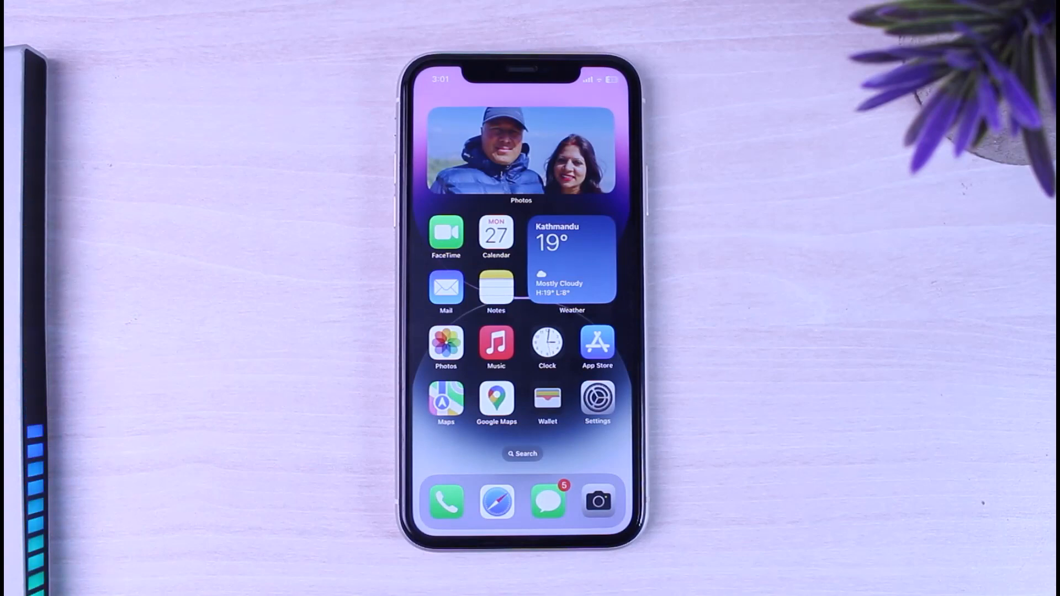
{"action": "scroll", "scroll_direction": "left", "scroll_amount": 3}
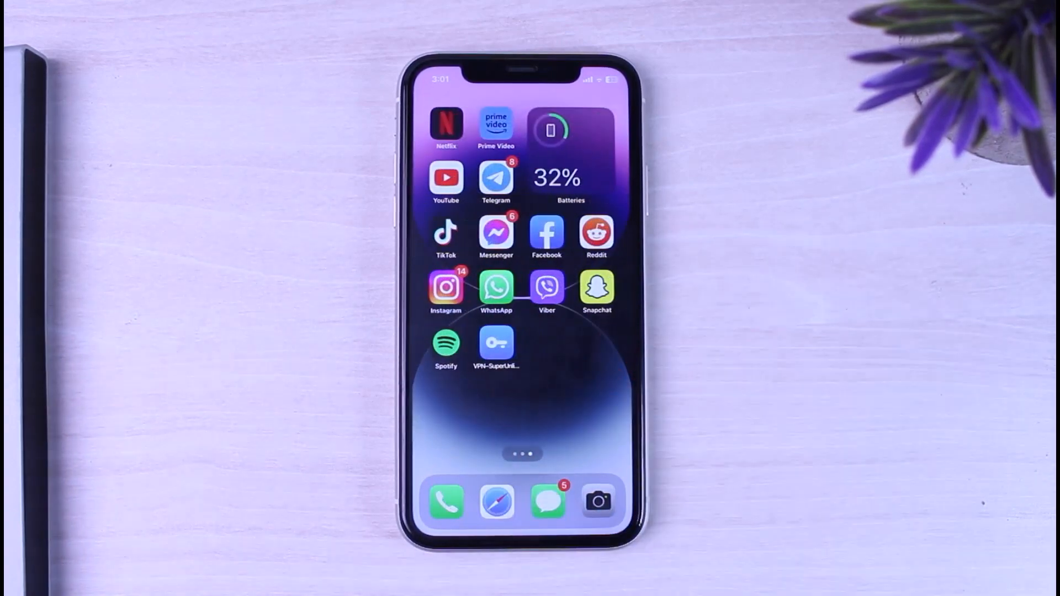